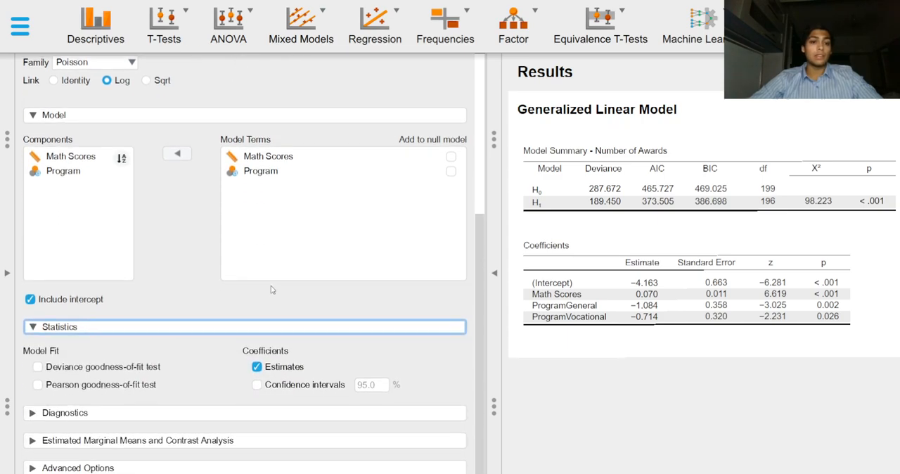
mouse_move(121, 342)
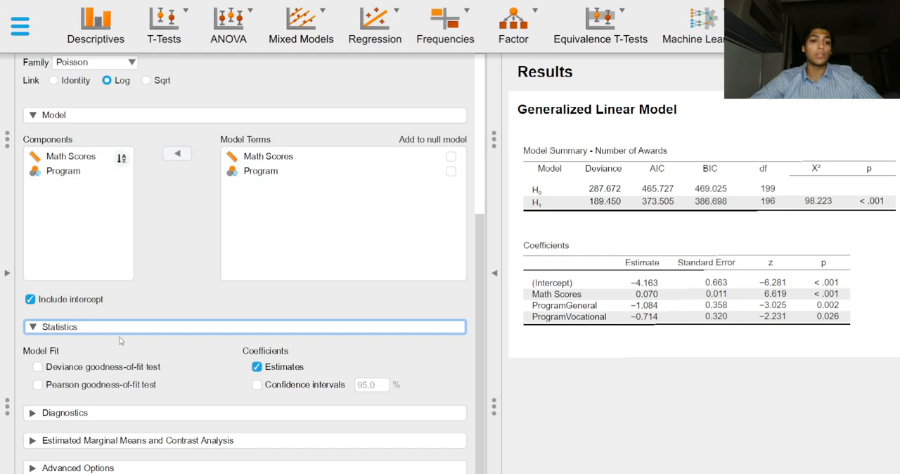
mouse_move(390, 355)
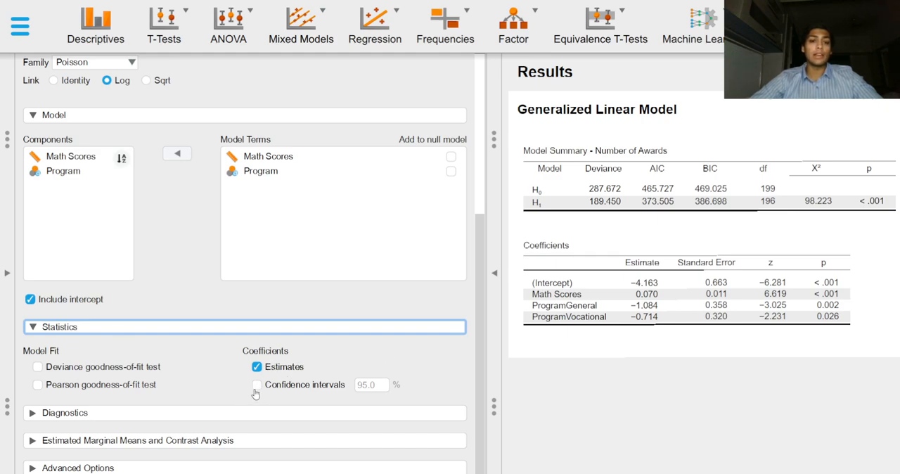
Report 95% confidence intervals for the Poisson model's coefficients
left_click(257, 385)
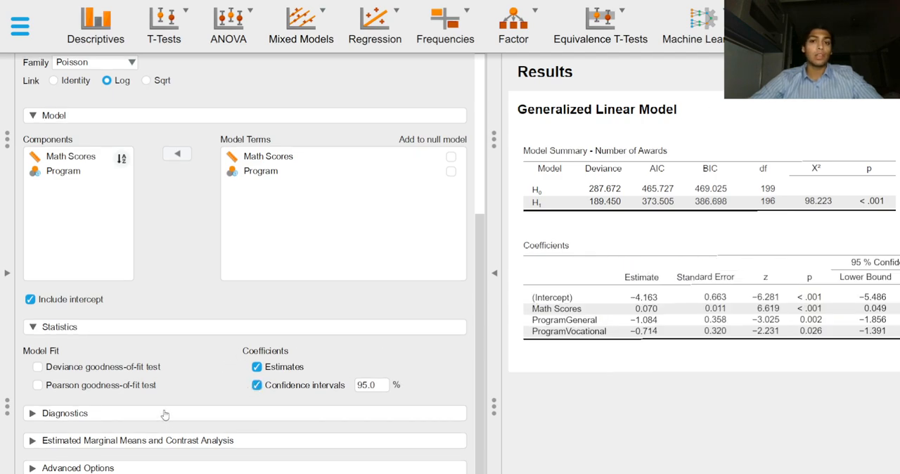
Expand the Diagnostics section to review residual, outlier and influence options
left_click(65, 412)
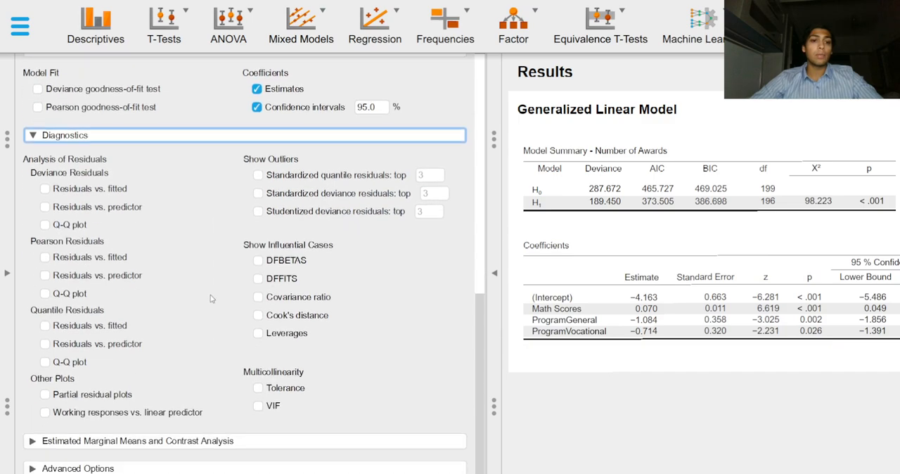
mouse_move(90, 262)
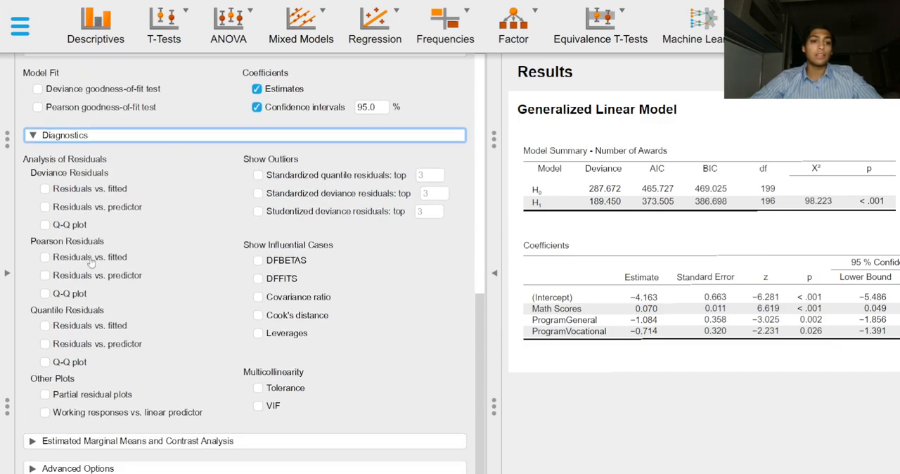
mouse_move(211, 181)
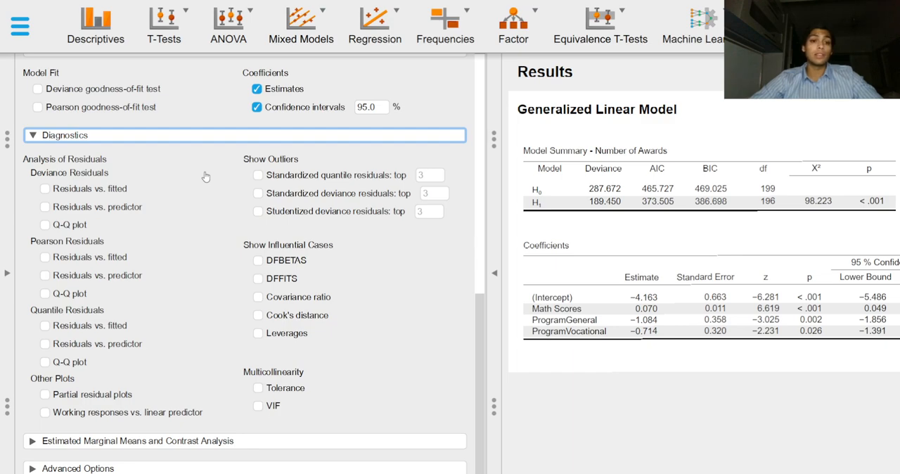
mouse_move(270, 375)
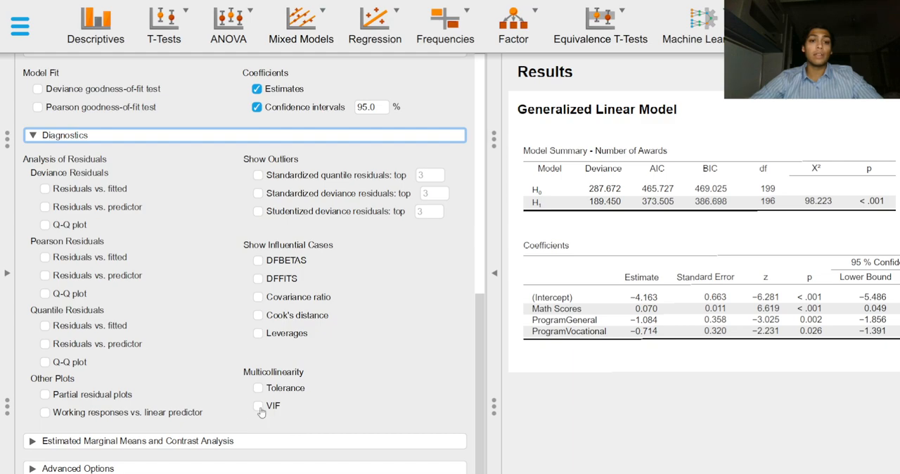
mouse_move(105, 400)
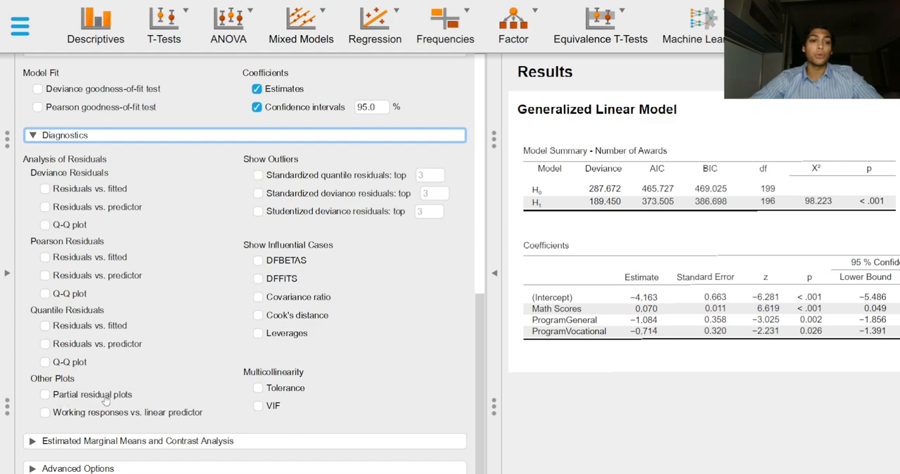
mouse_move(62, 349)
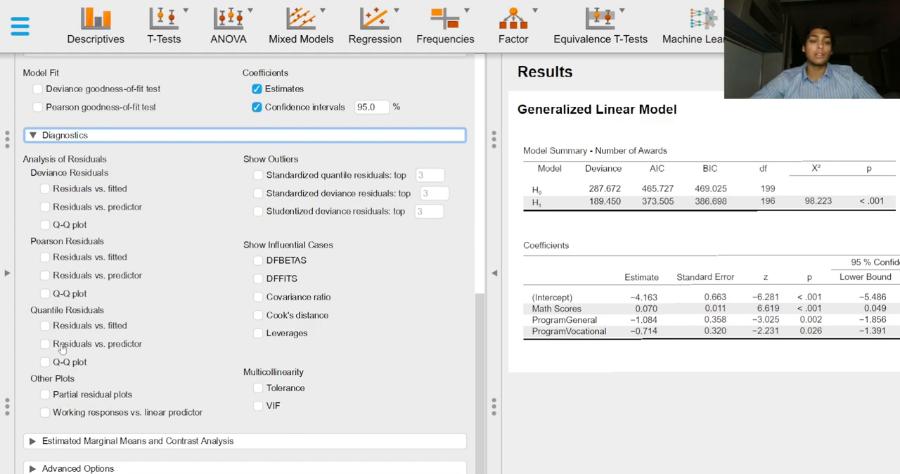
mouse_move(187, 336)
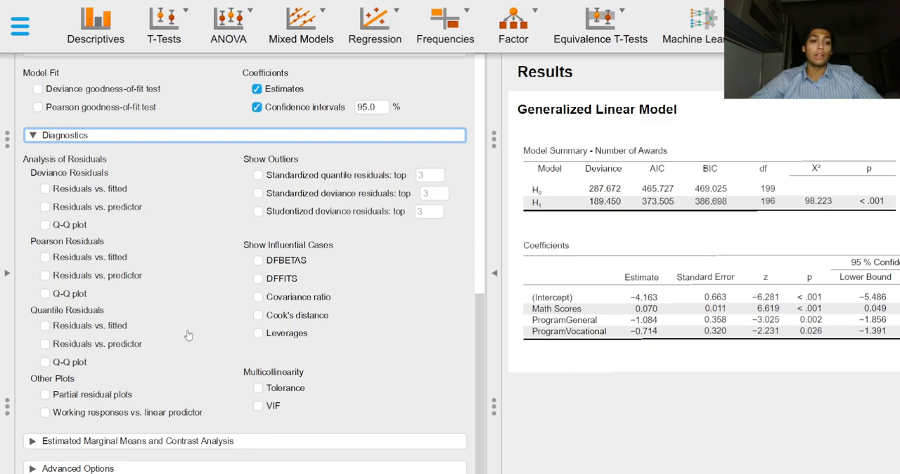
mouse_move(213, 443)
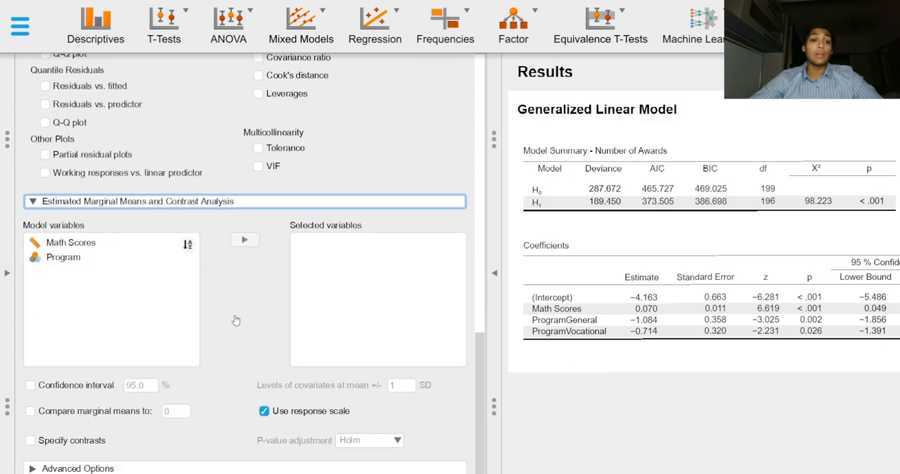
mouse_move(261, 312)
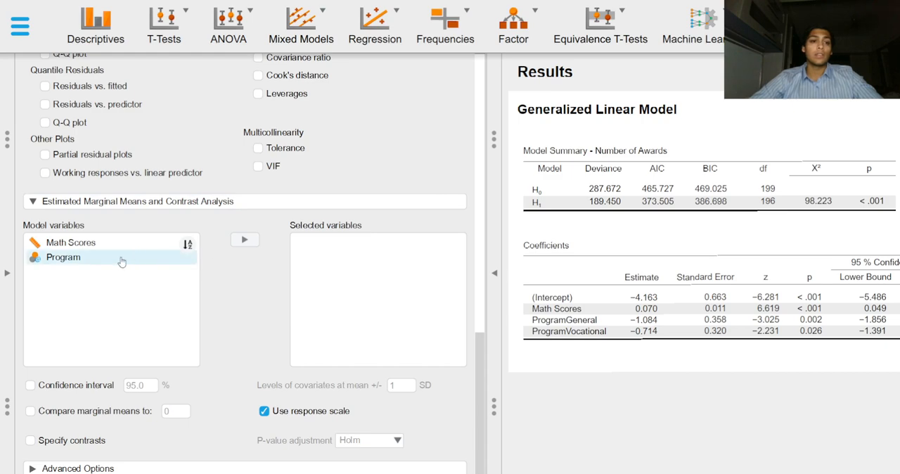
Select Program for marginal means, add 95% confidence intervals, and enable custom contrasts
left_click(244, 239)
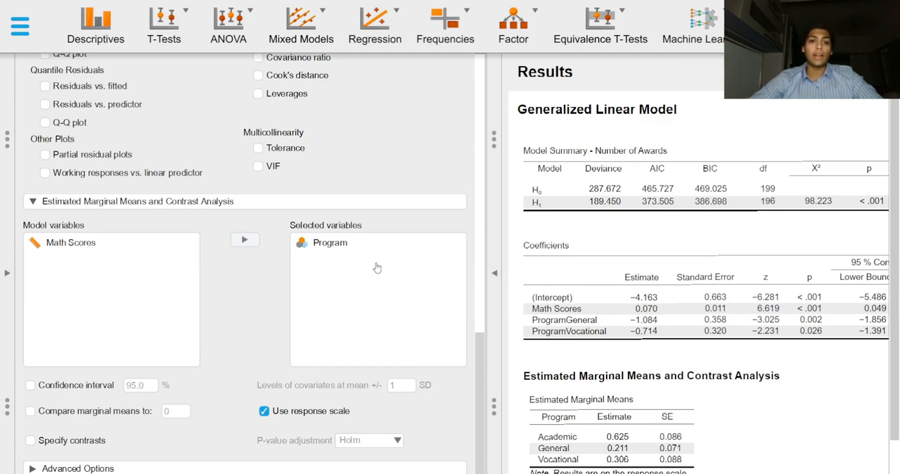
scroll("up", 3)
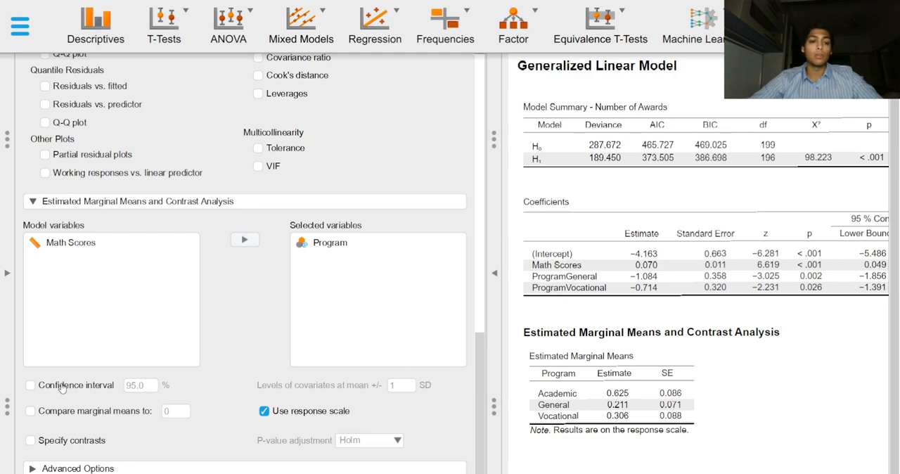
left_click(30, 385)
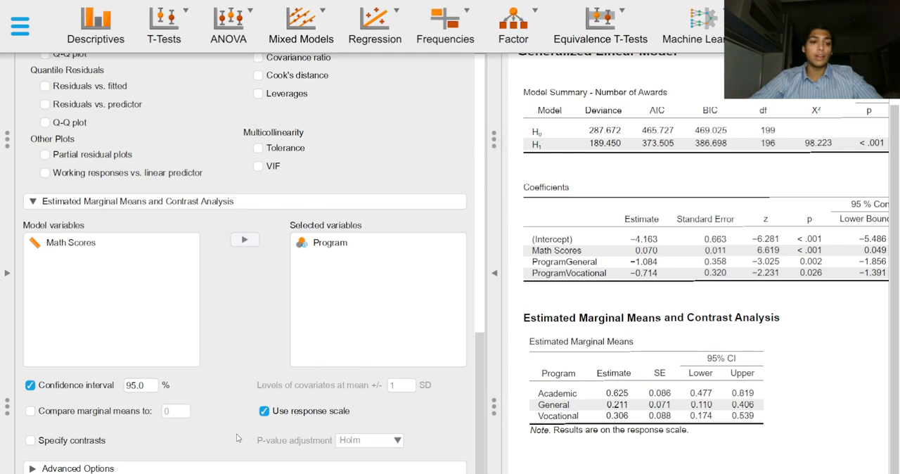
left_click(30, 440)
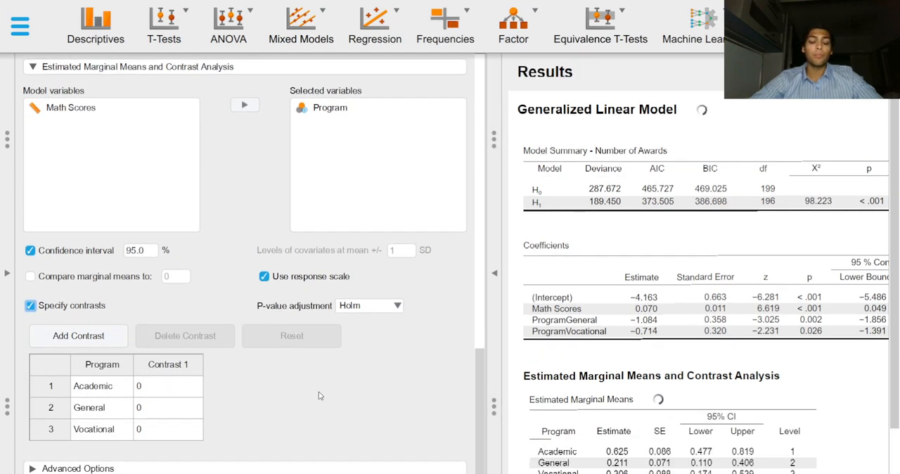
Add contrast rows, give Academic weight -1 in Contrast 1, and apply Bonferroni adjustment
scroll("down", 3)
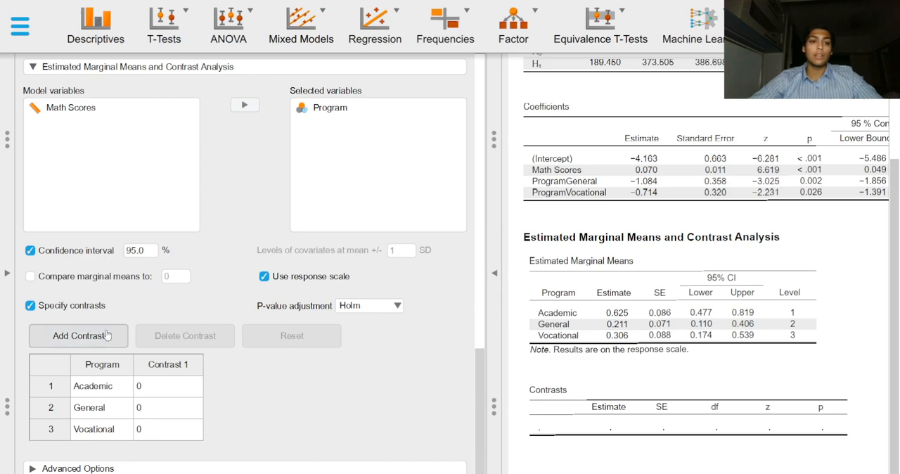
left_click(78, 336)
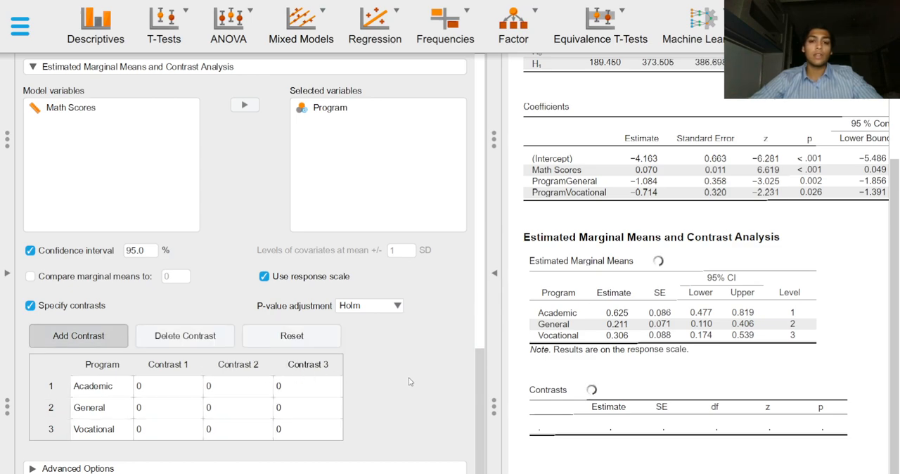
left_click(168, 385)
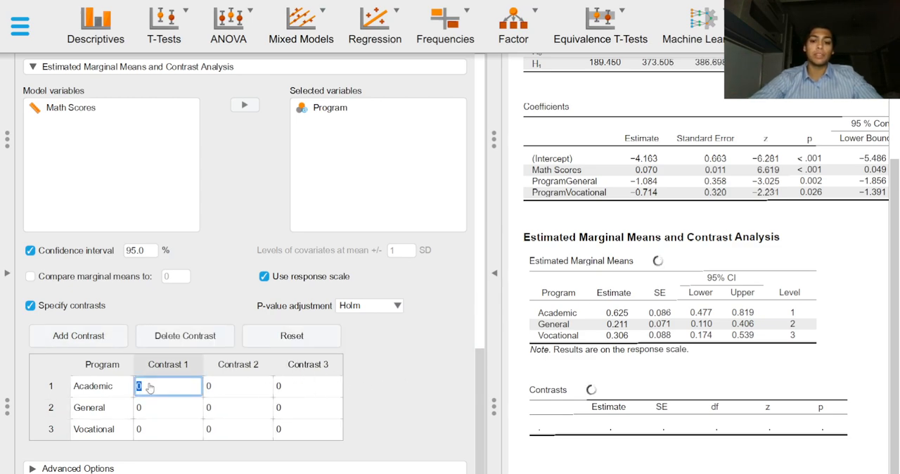
type("-1")
left_click(168, 408)
type("1")
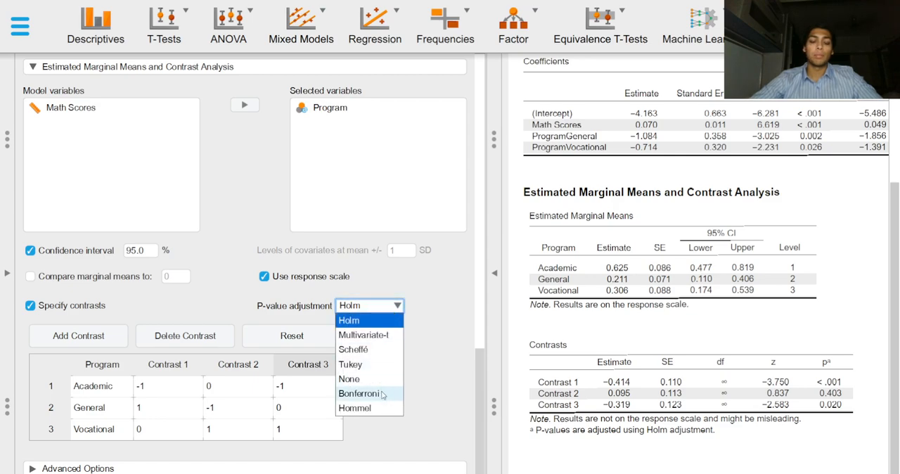
left_click(360, 393)
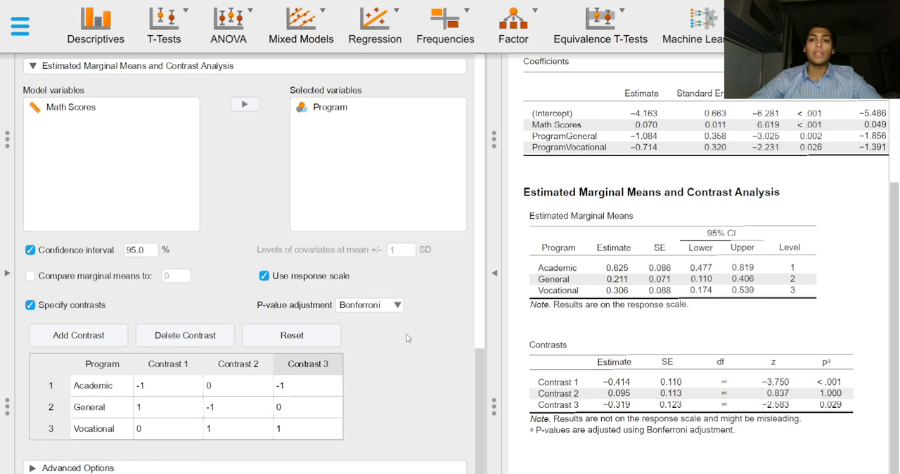
mouse_move(423, 338)
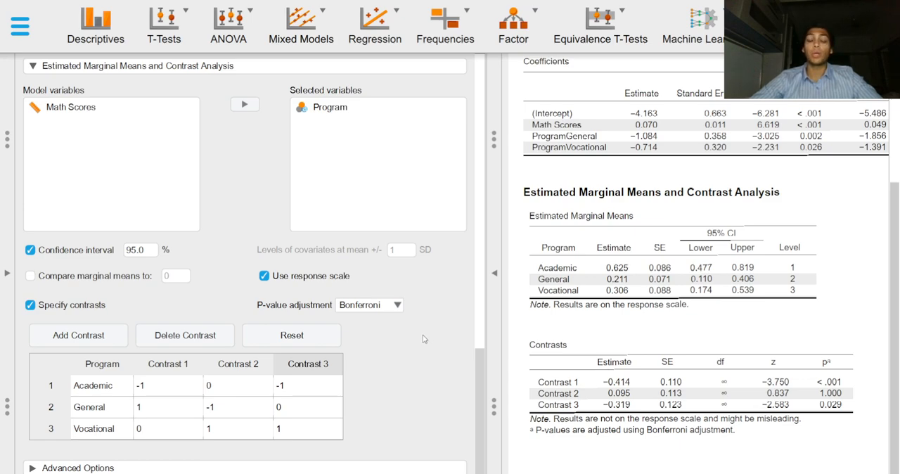